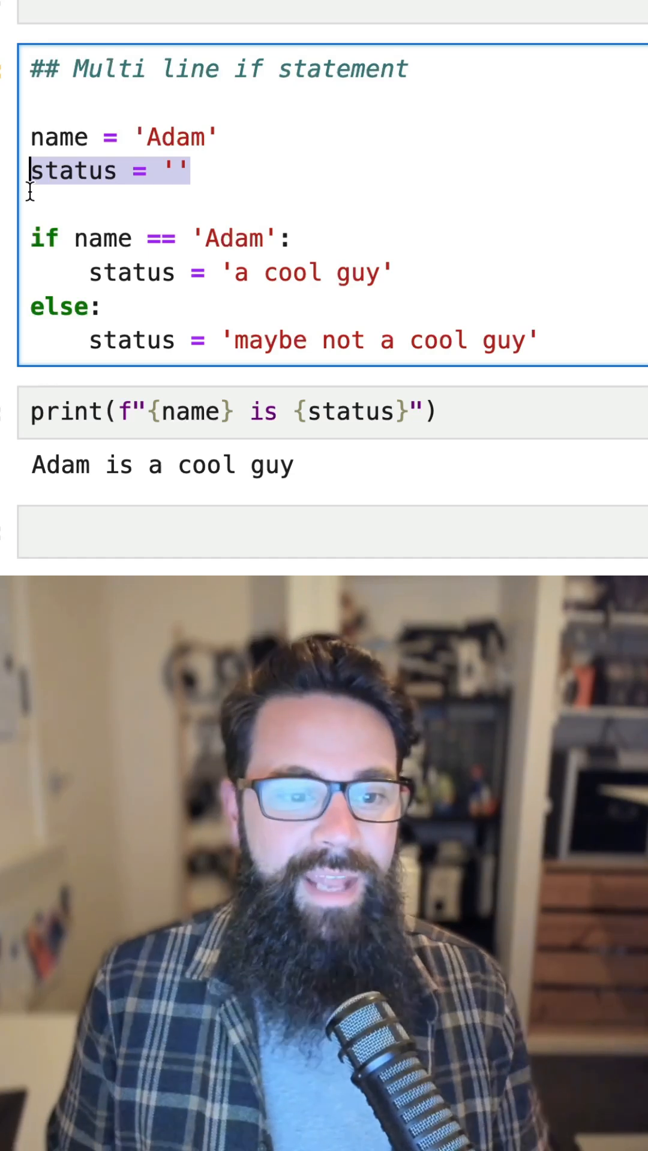
- Change the name value to 'Dave' and start a new cell with 'status ='
{"action": "double_click", "coordinate": [41, 239]}
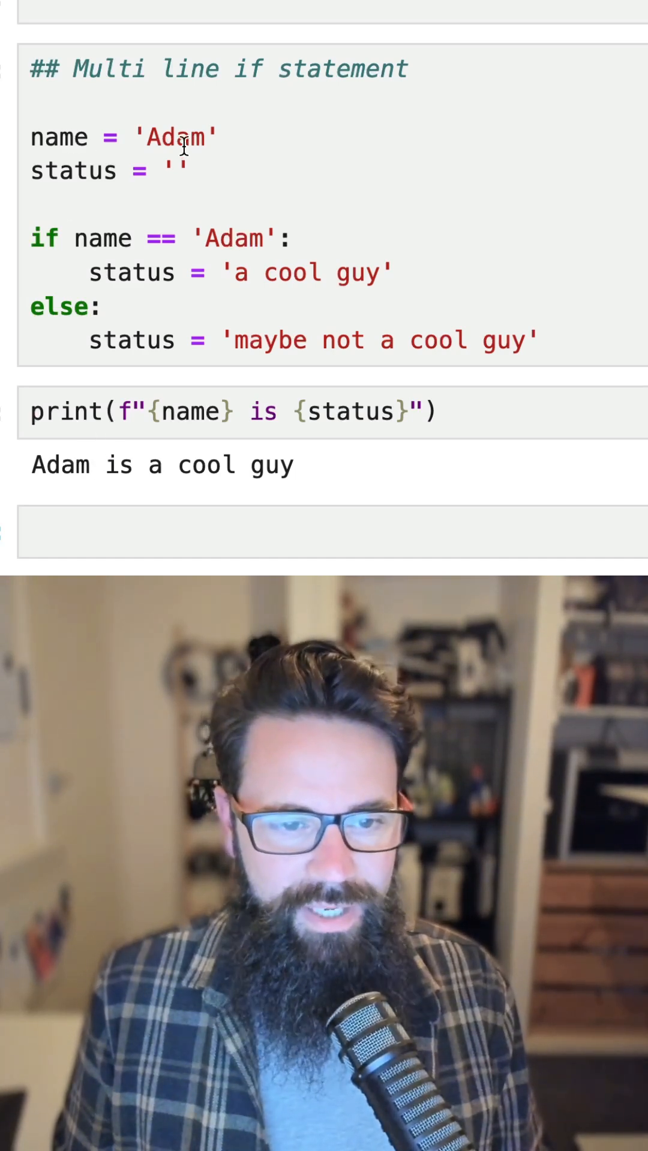
{"action": "type", "text": "Dave"}
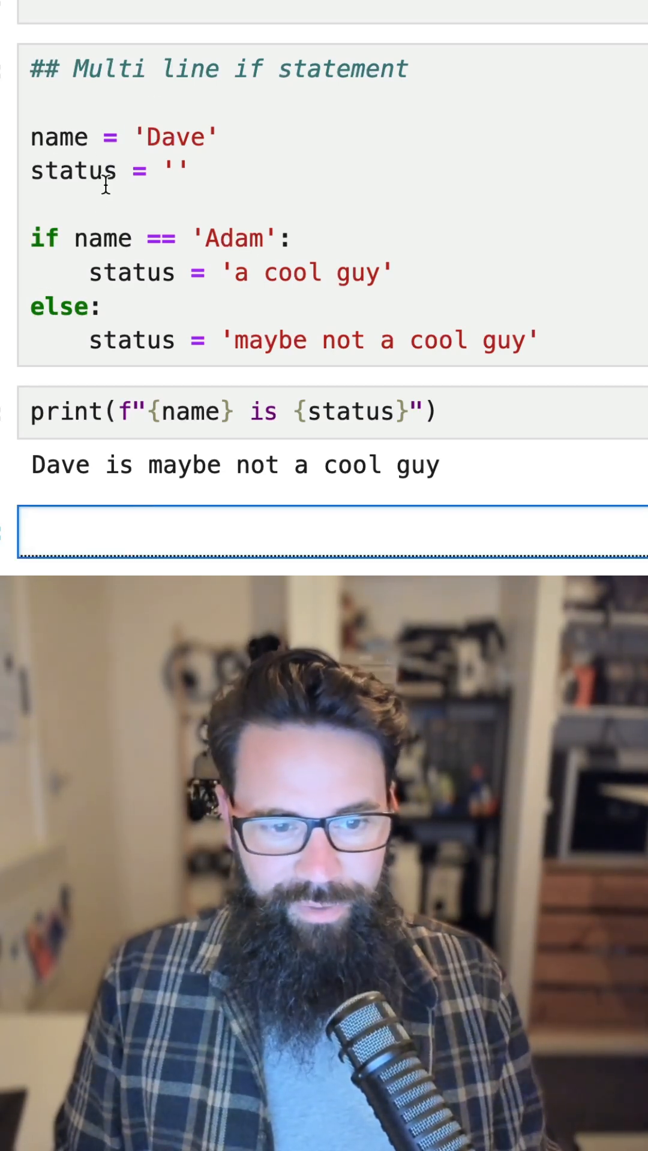
{"action": "type", "text": "status ="}
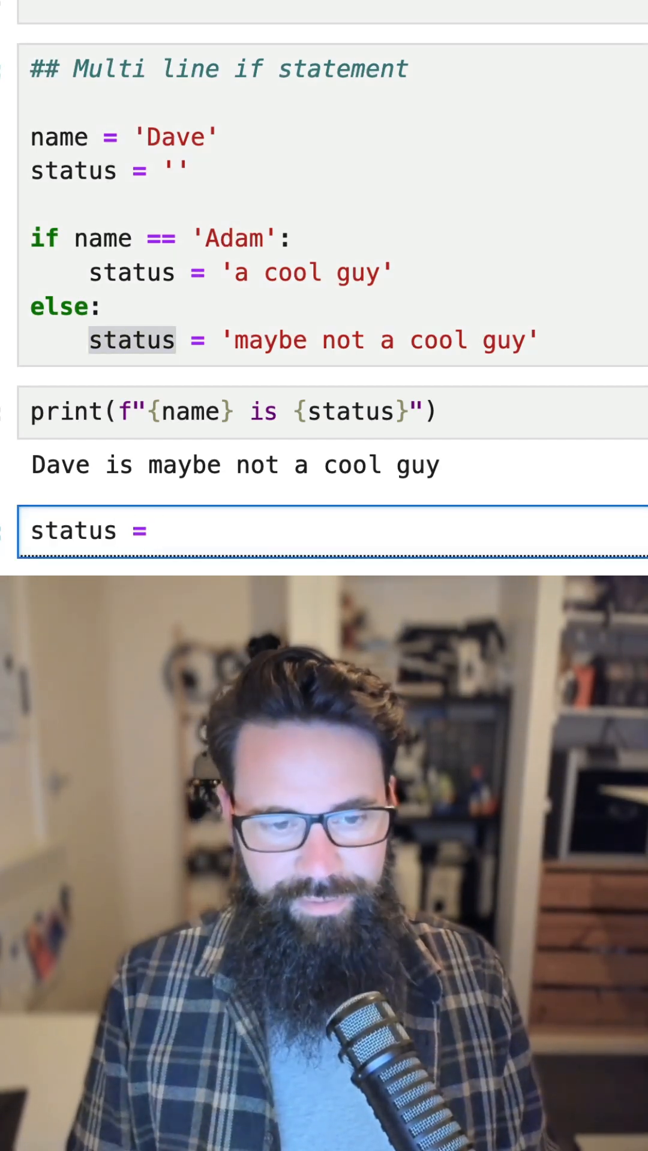
- Write status = 'a cool guy' if name == 'Adam' else, reusing the condition from above
{"action": "type", "text": "''"}
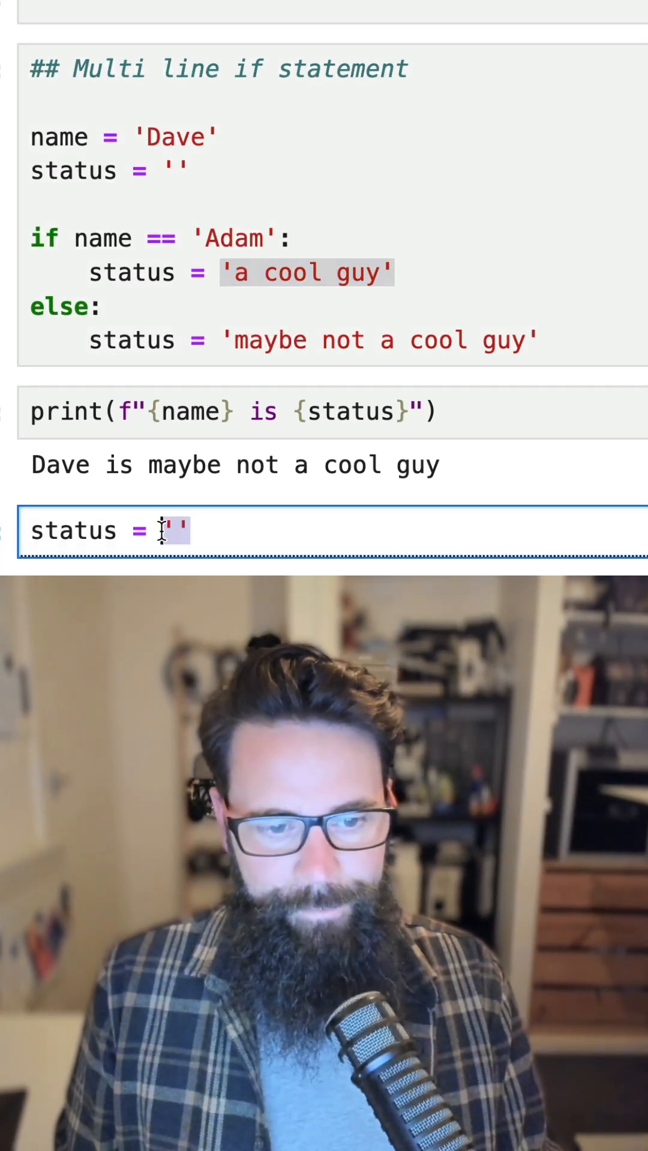
{"action": "type", "text": "a cool guy' if"}
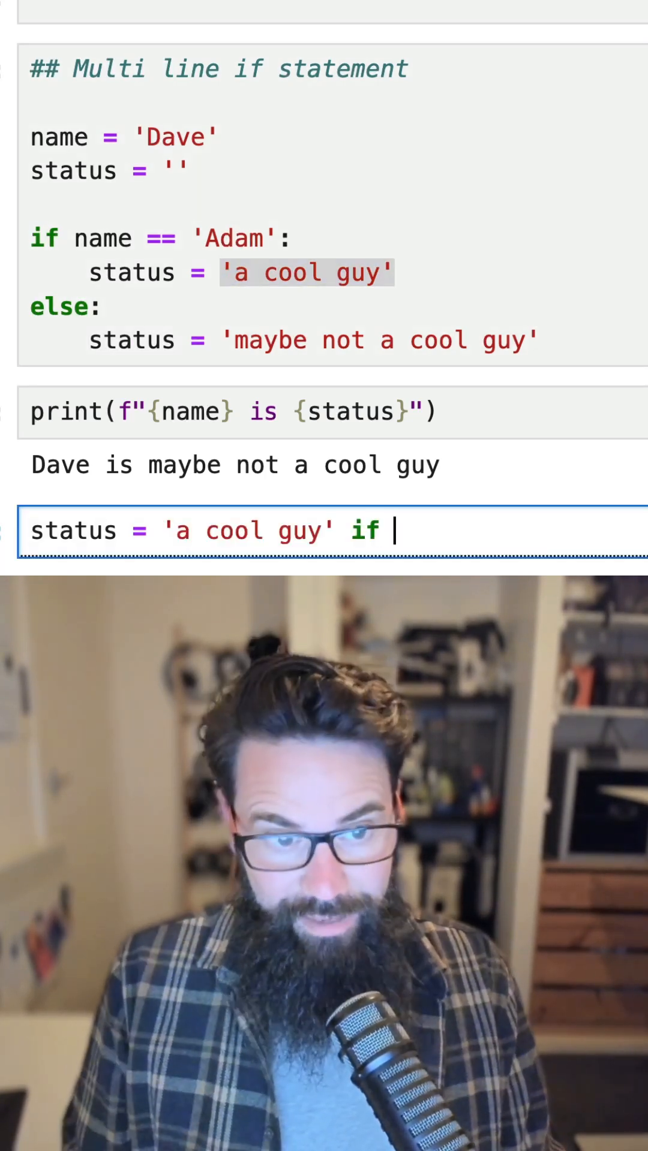
{"action": "double_click", "coordinate": [50, 139]}
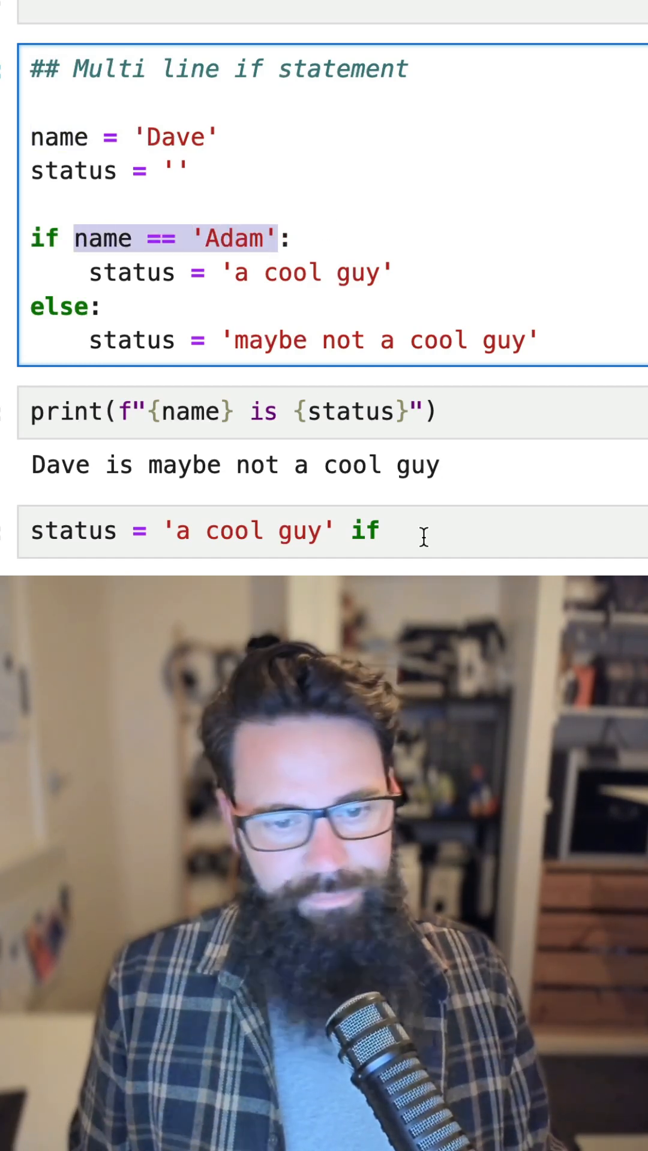
{"action": "type", "text": "name == 'Adam' else"}
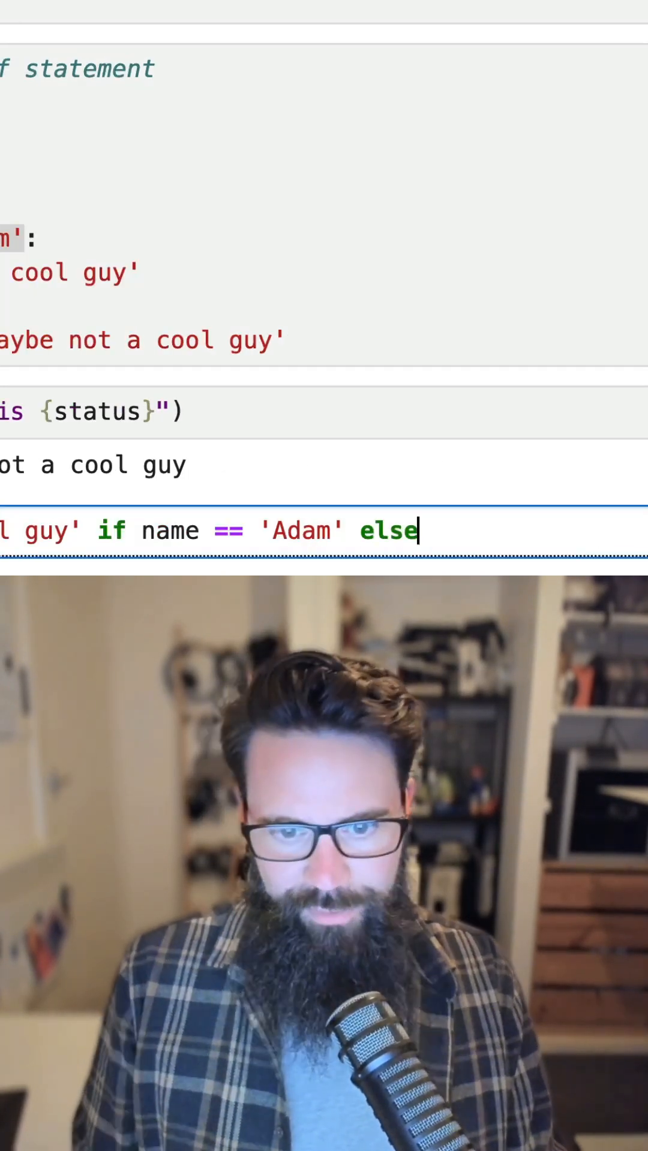